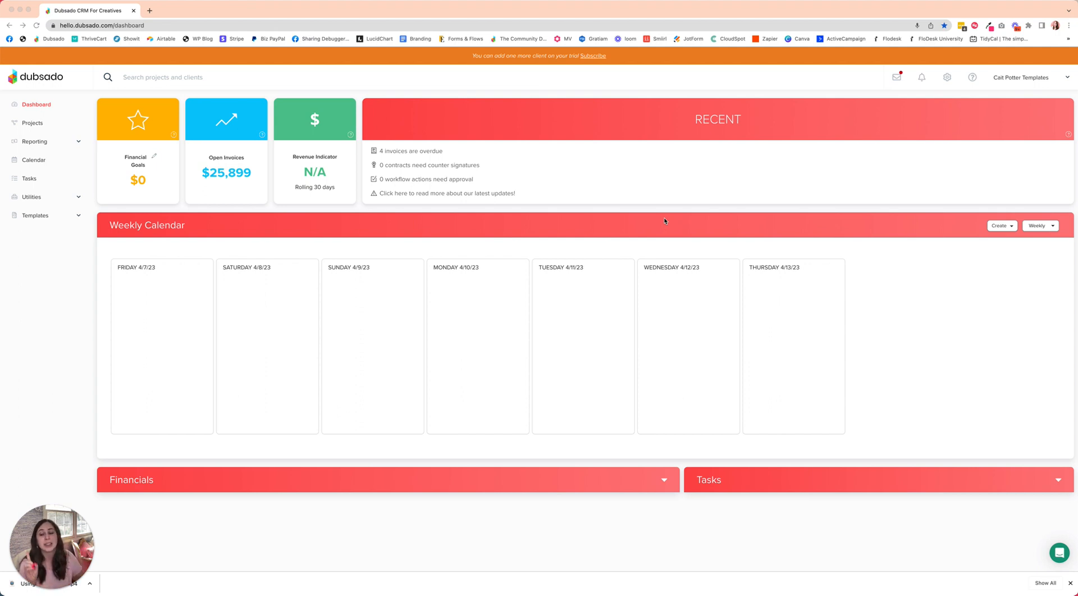
pyautogui.moveTo(43, 220)
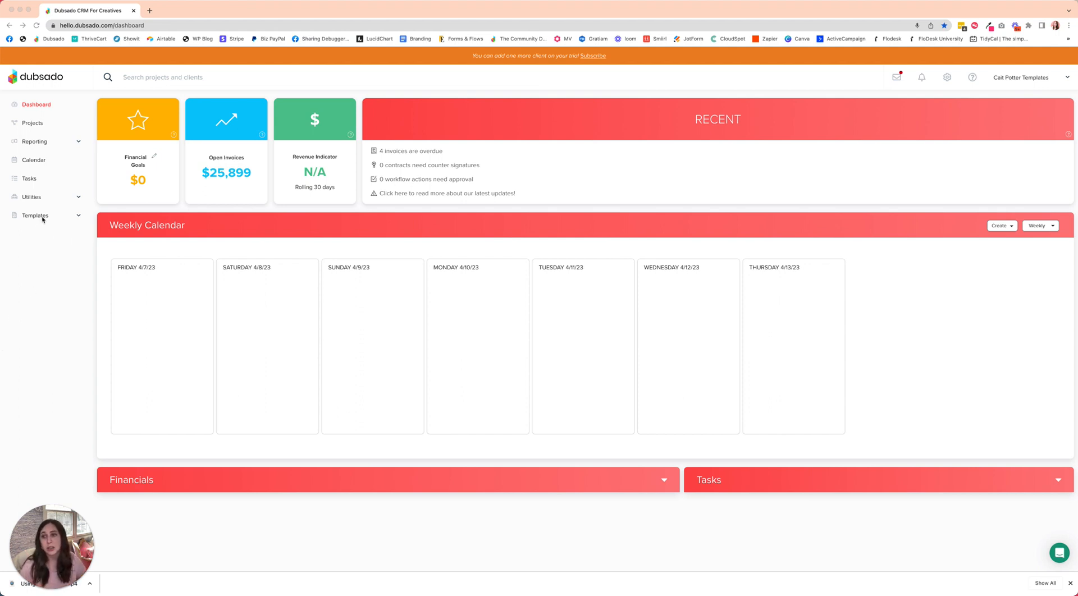
# Go to the Payment Plans templates page from the Templates sidebar section
pyautogui.click(35, 215)
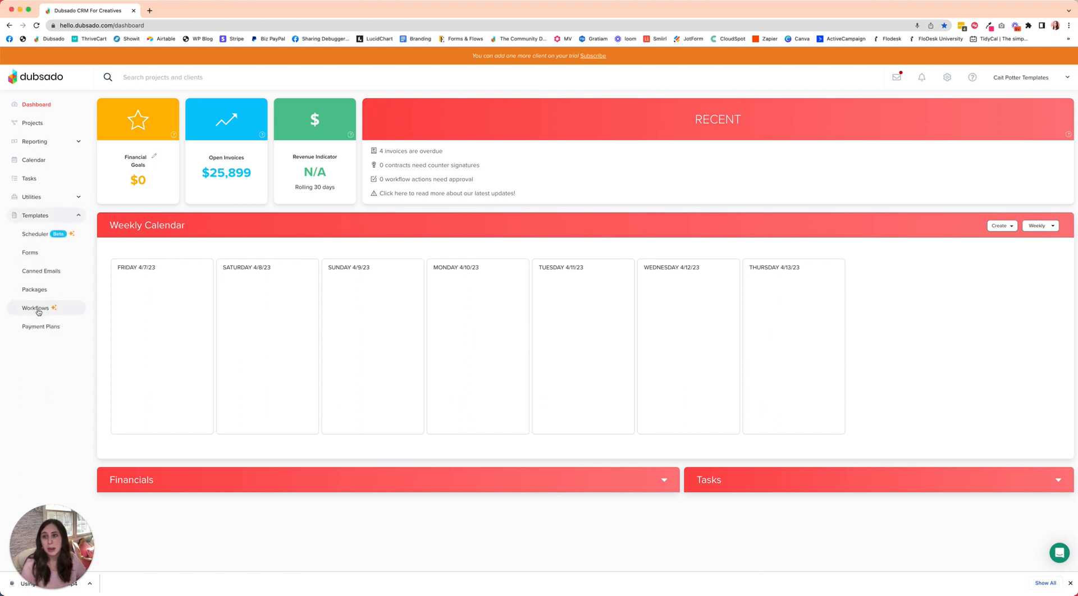
pyautogui.click(40, 326)
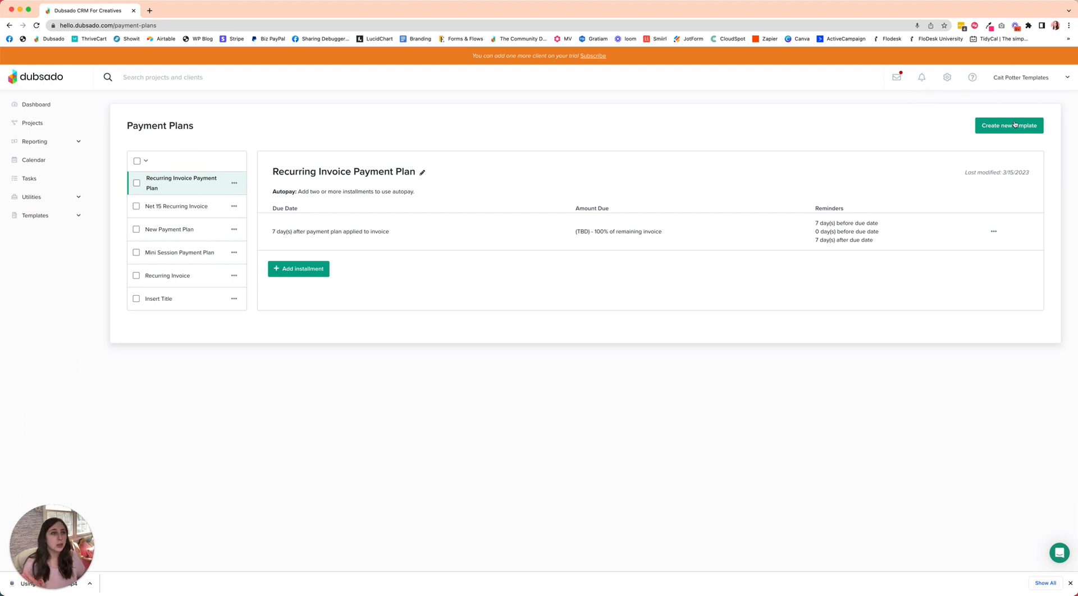
# Create a new payment plan template and name it Recurring Invoice Payment Plan
pyautogui.click(1008, 126)
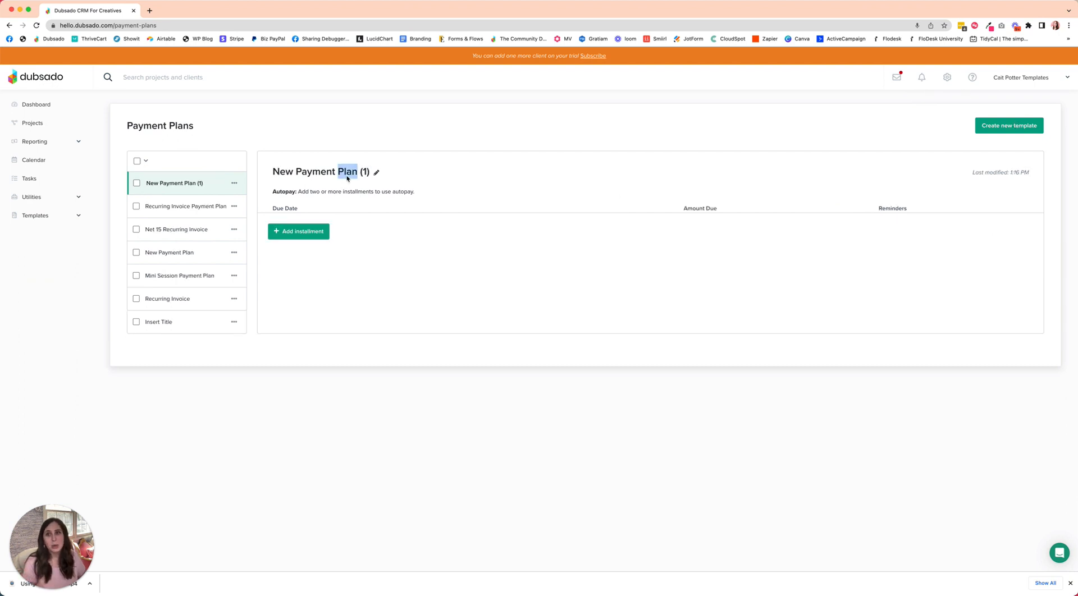
pyautogui.write('Recurring Invoice')
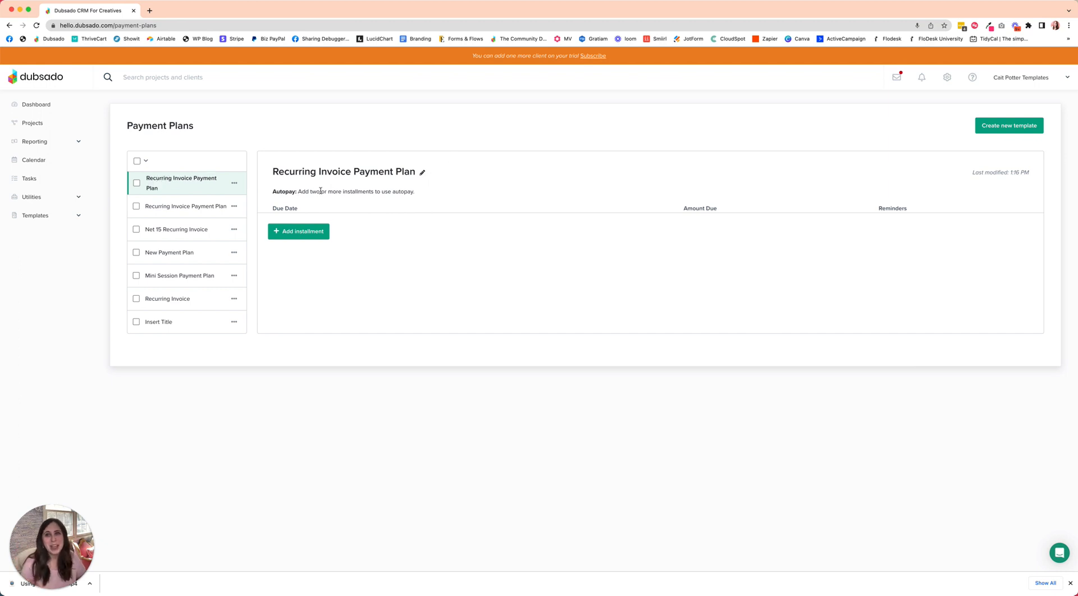
pyautogui.moveTo(315, 231)
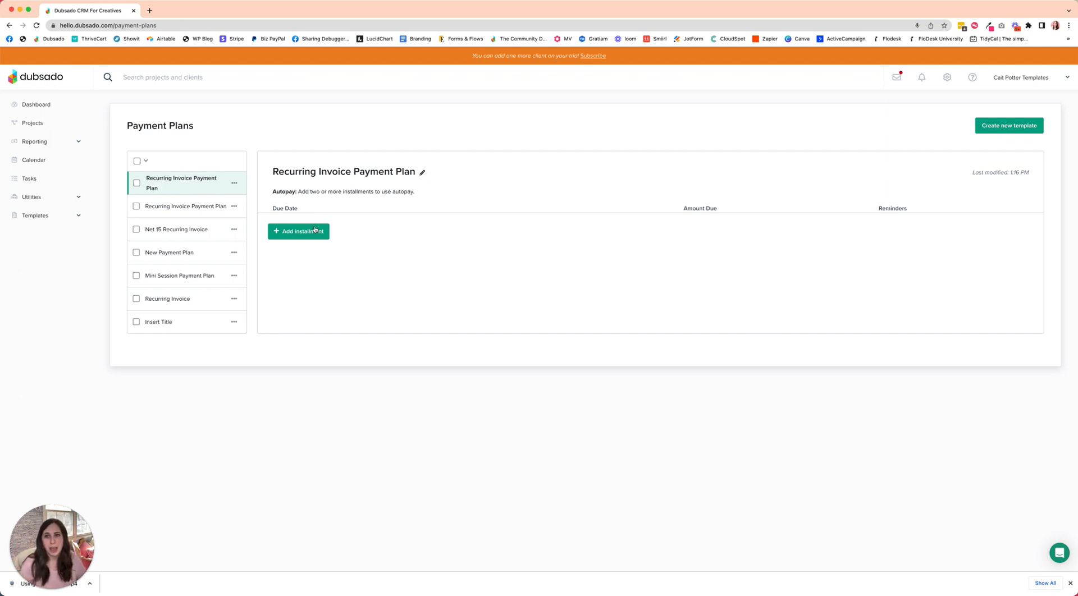
# Add one installment due relatively, 8 days after payment plan applied to invoice, at 100%
pyautogui.click(299, 231)
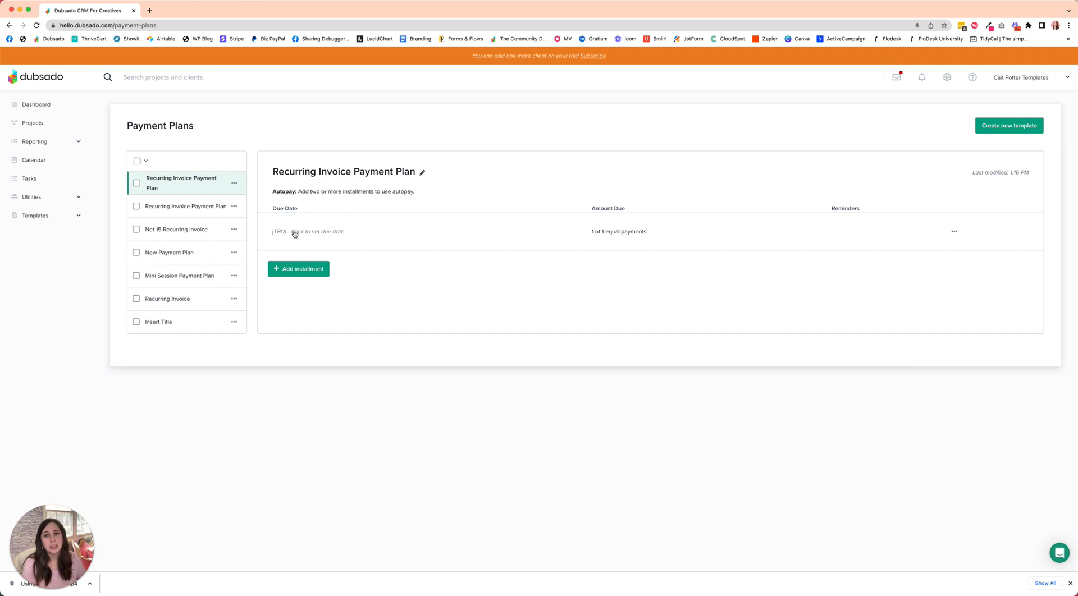
pyautogui.click(315, 233)
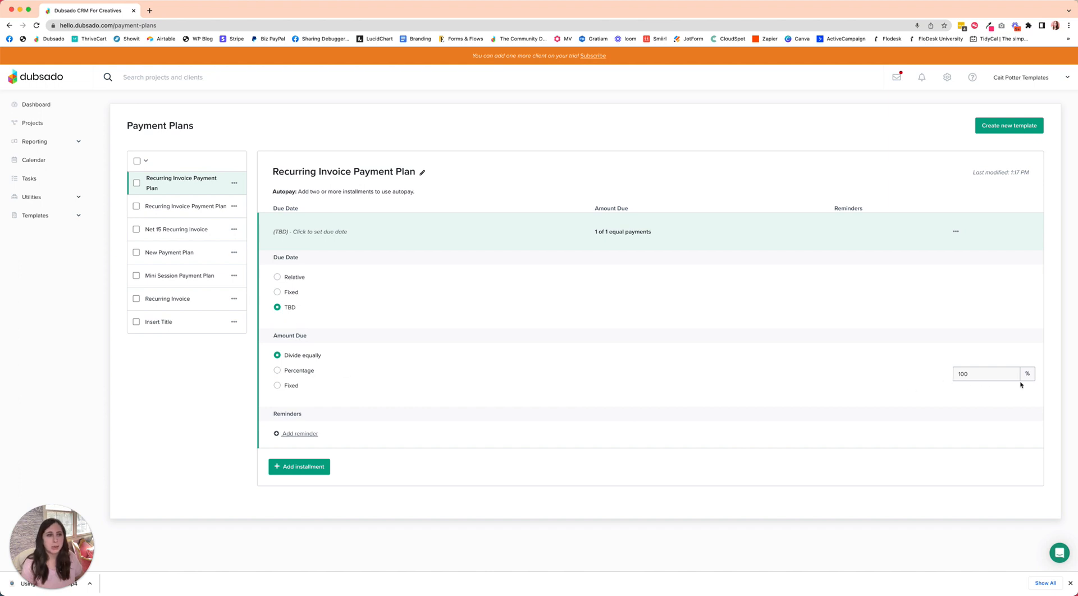
pyautogui.moveTo(286, 283)
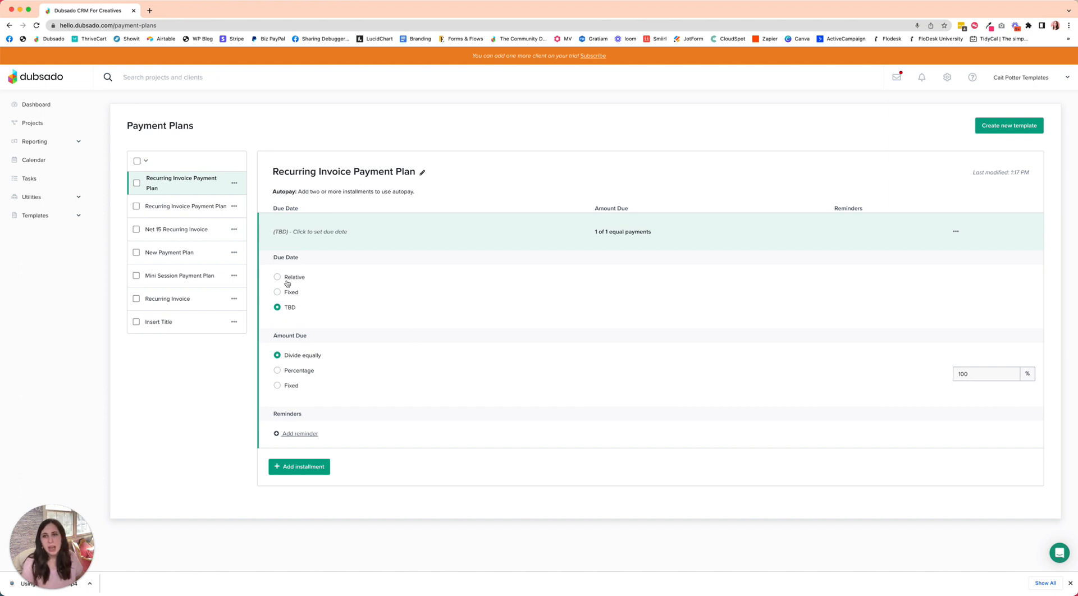
pyautogui.click(276, 278)
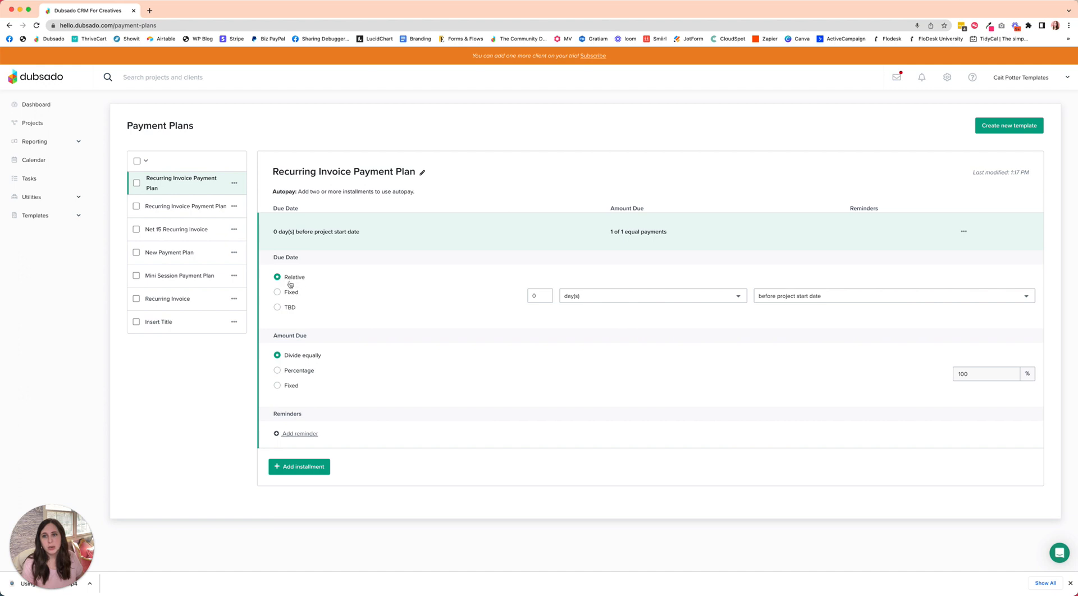
pyautogui.click(539, 295)
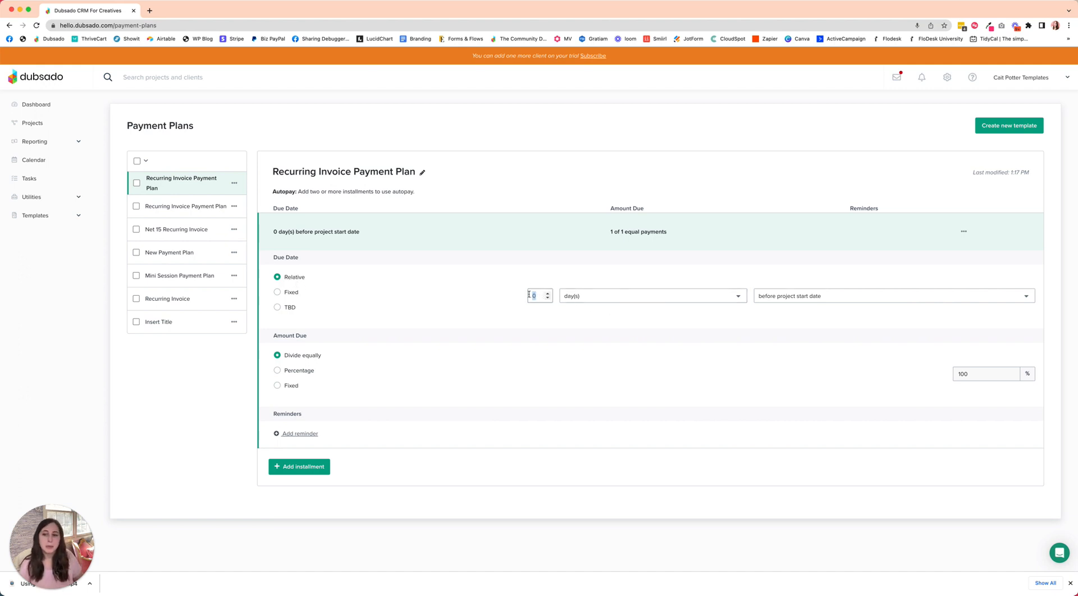
pyautogui.click(894, 296)
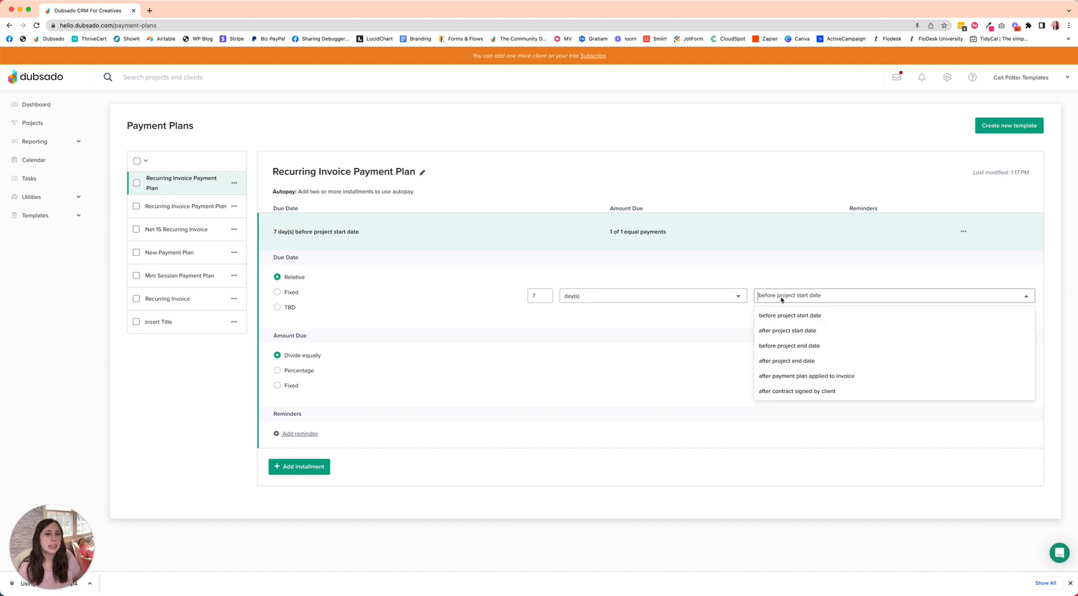
pyautogui.click(807, 376)
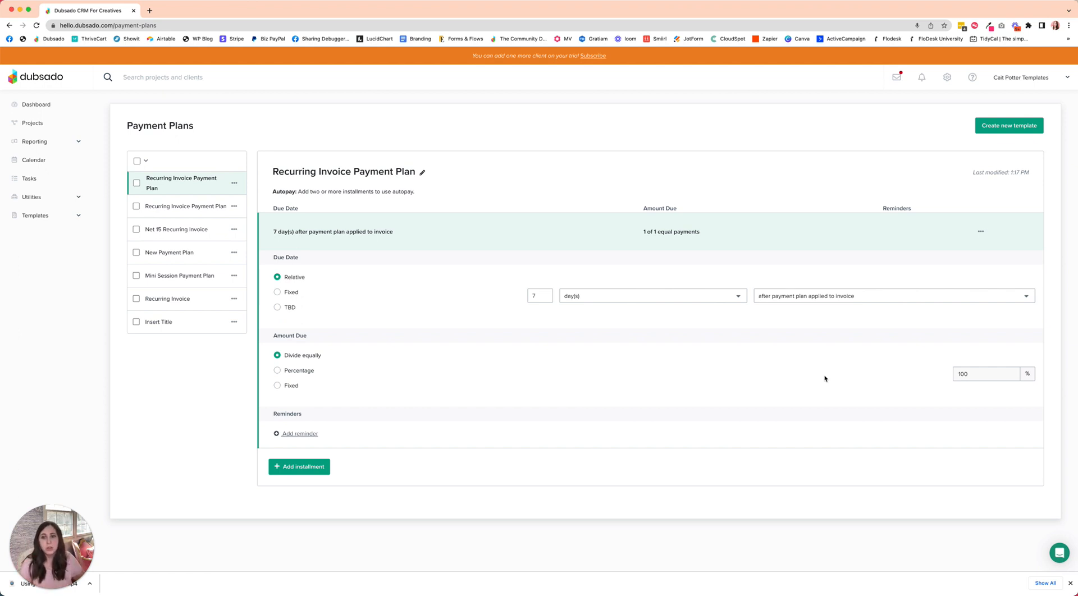
pyautogui.click(537, 297)
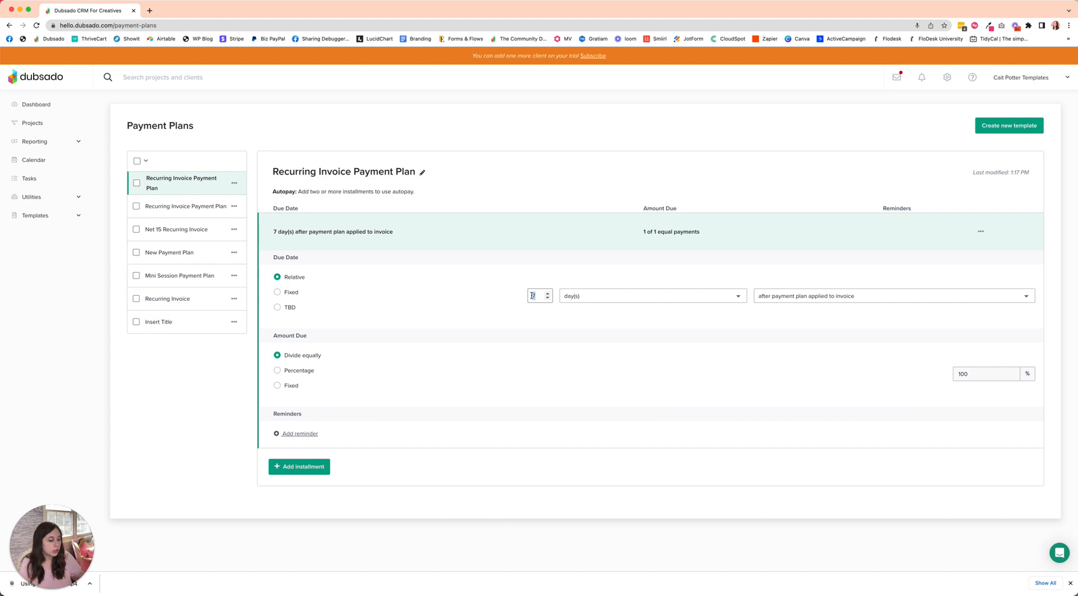
pyautogui.click(548, 294)
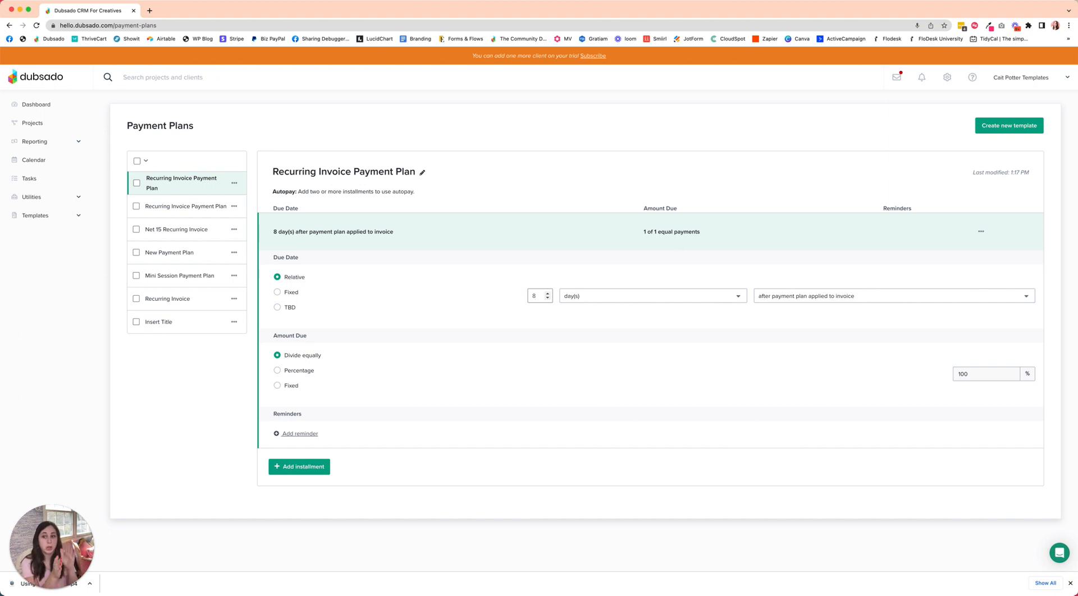
pyautogui.moveTo(336, 464)
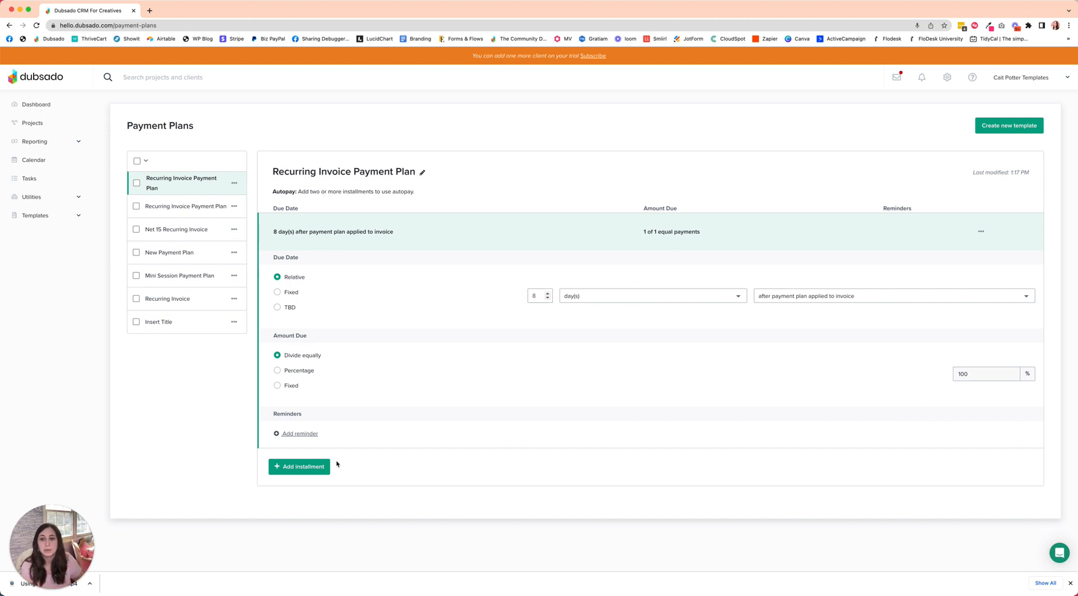
# Add a reminder 7 days before due date using the CPC- General | Payment Reminder email
pyautogui.click(299, 435)
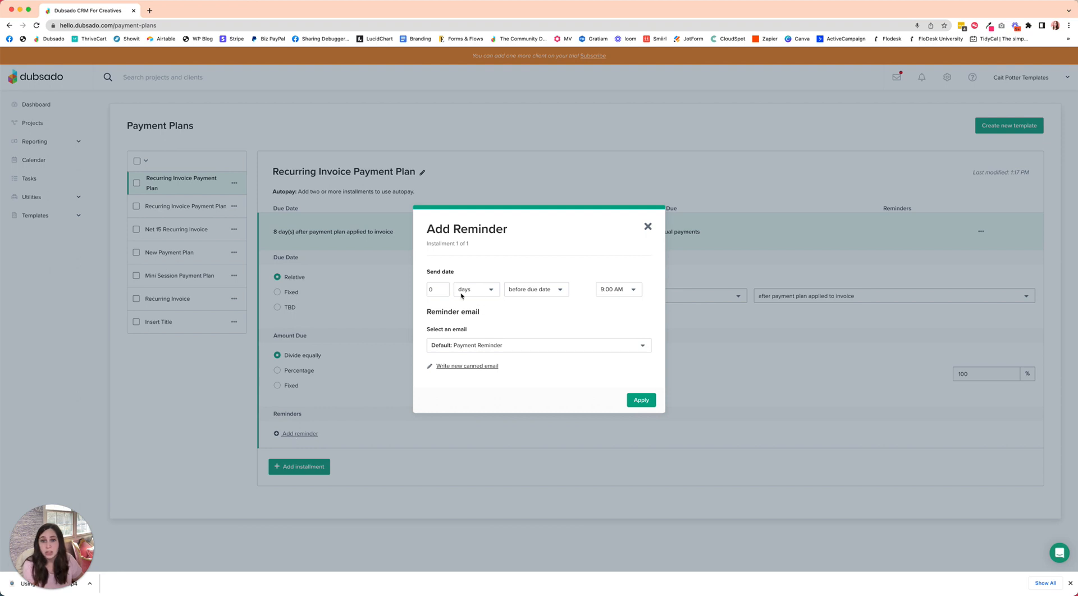
pyautogui.write('7')
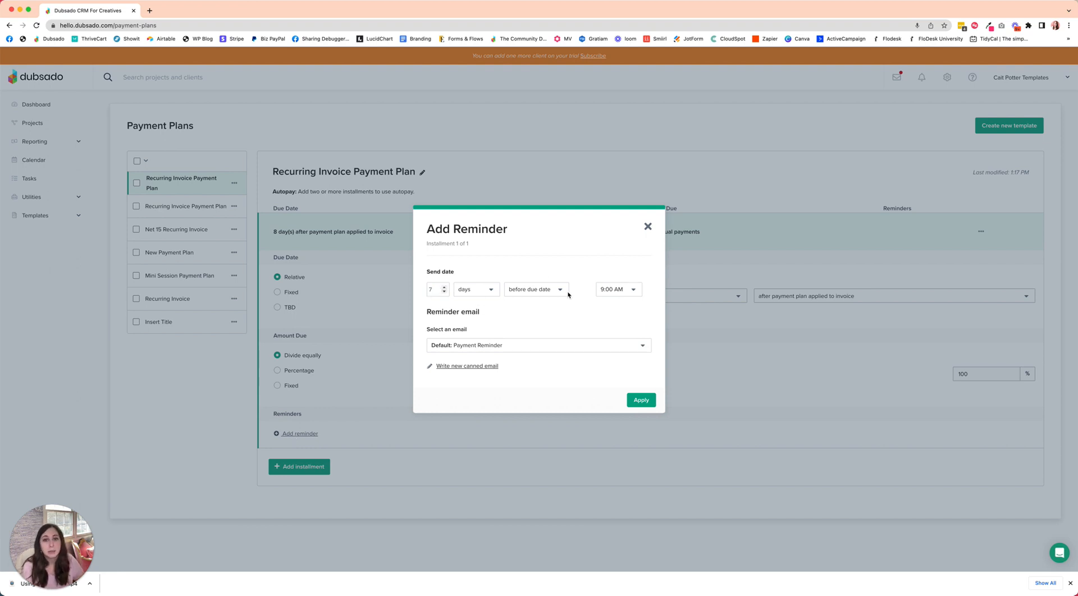
pyautogui.click(539, 346)
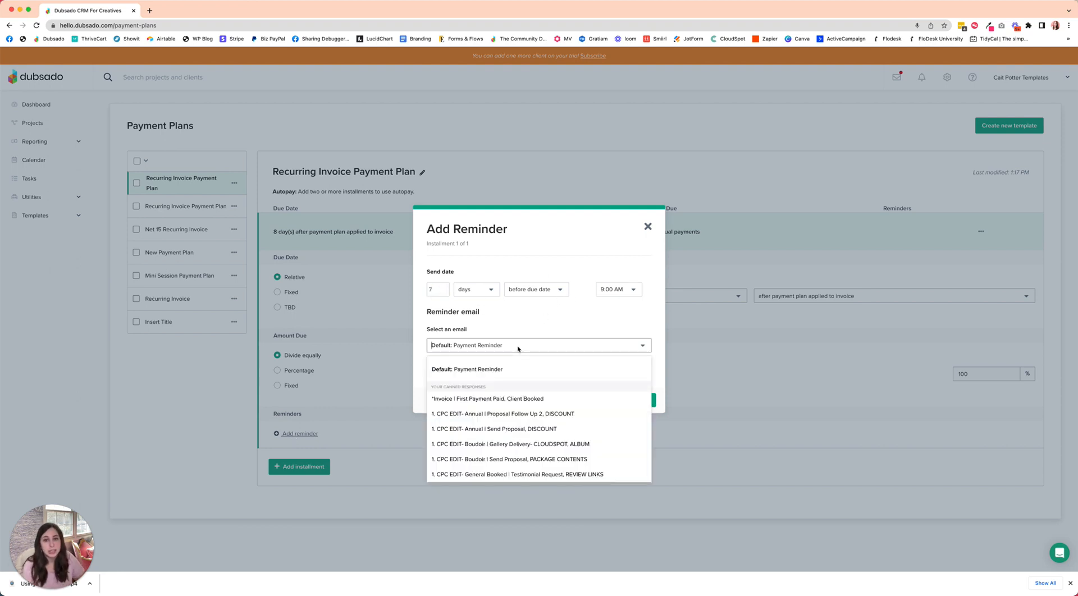
pyautogui.write('payment r')
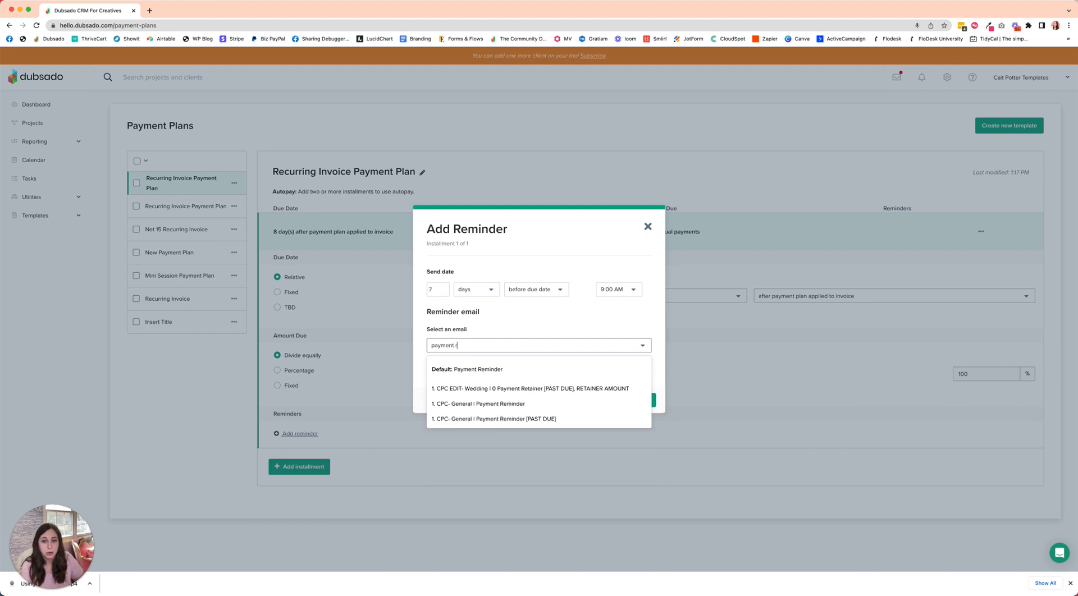
pyautogui.click(483, 404)
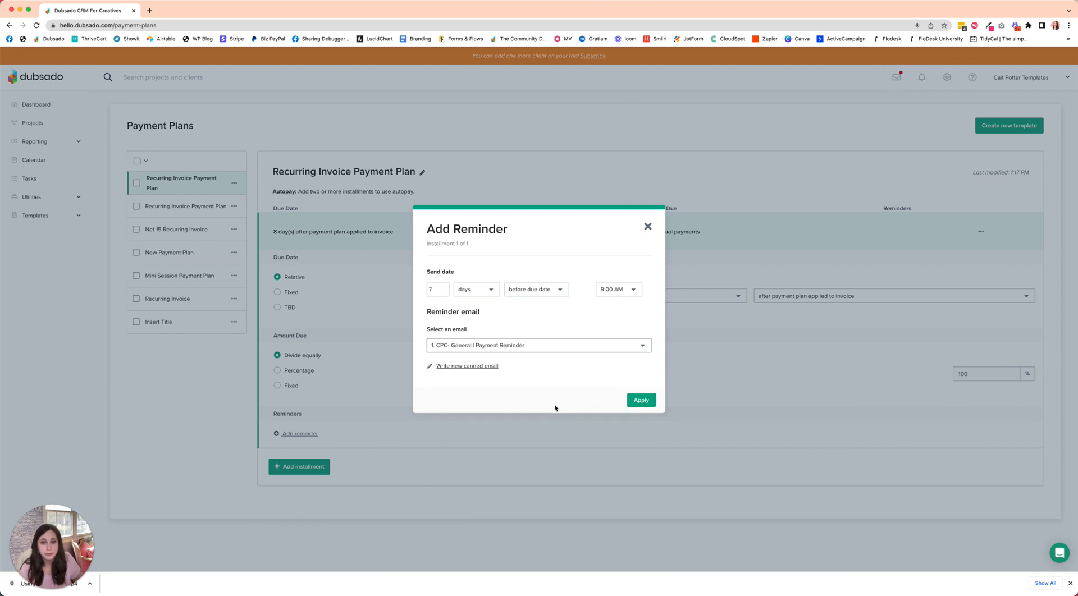
pyautogui.click(640, 401)
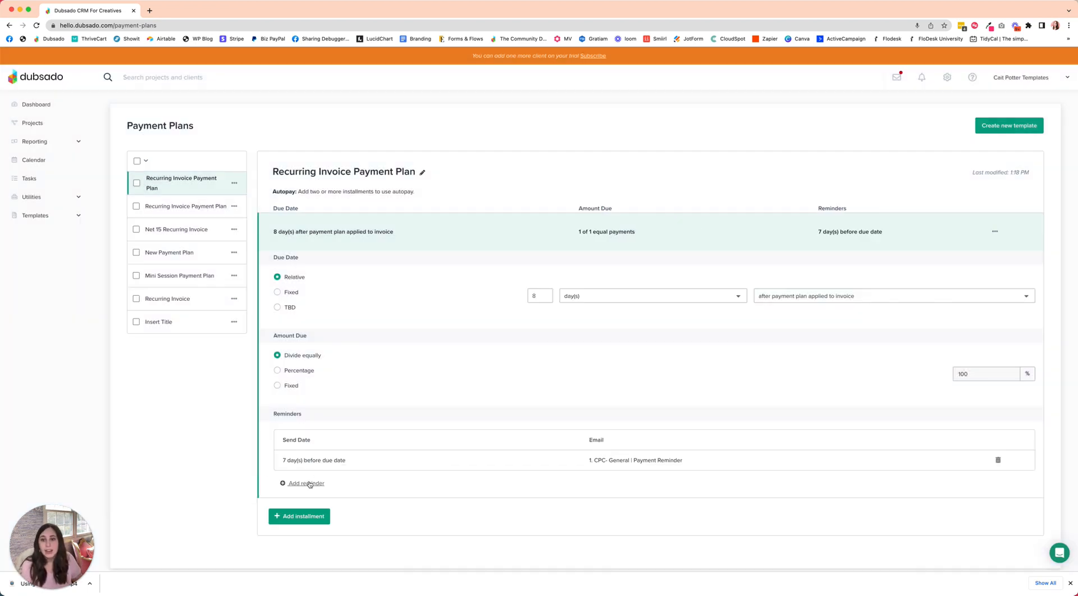
# Add two more reminders: on the due date and 3 days after due date
pyautogui.click(305, 484)
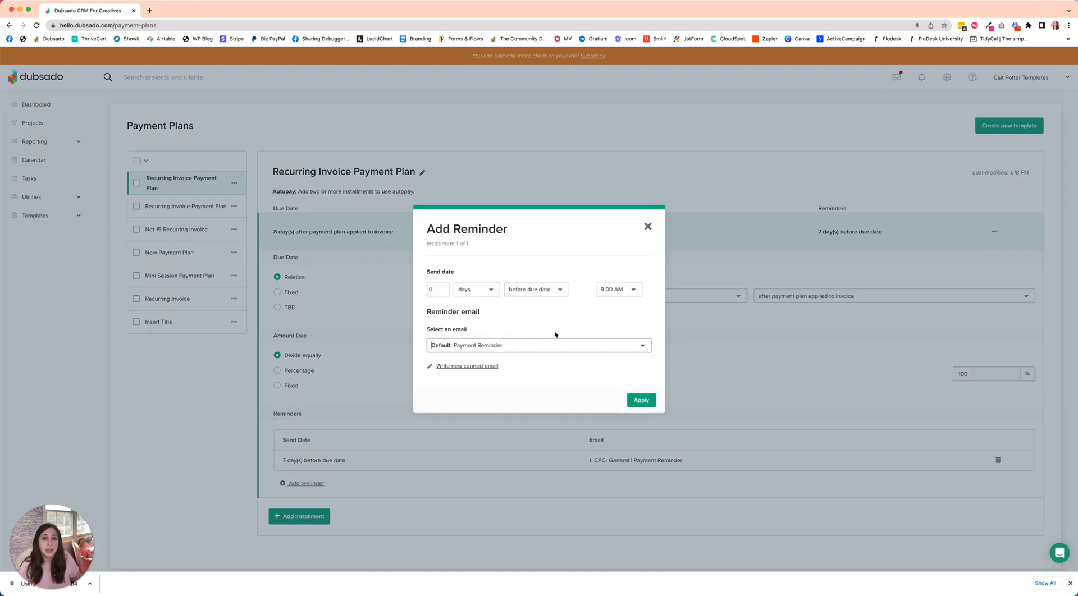
pyautogui.click(642, 401)
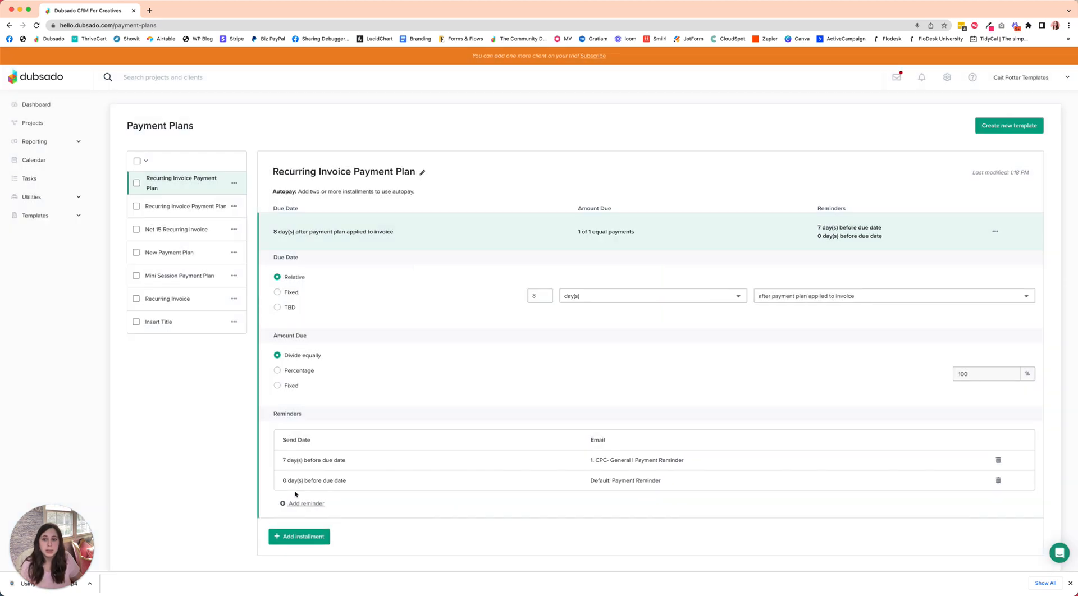
pyautogui.click(304, 504)
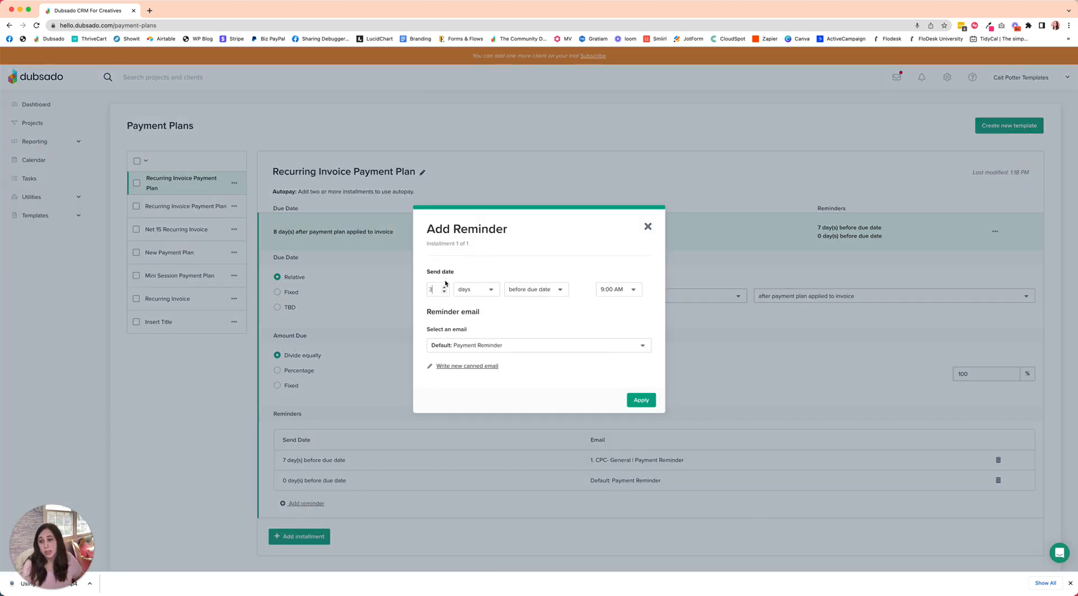
pyautogui.click(537, 290)
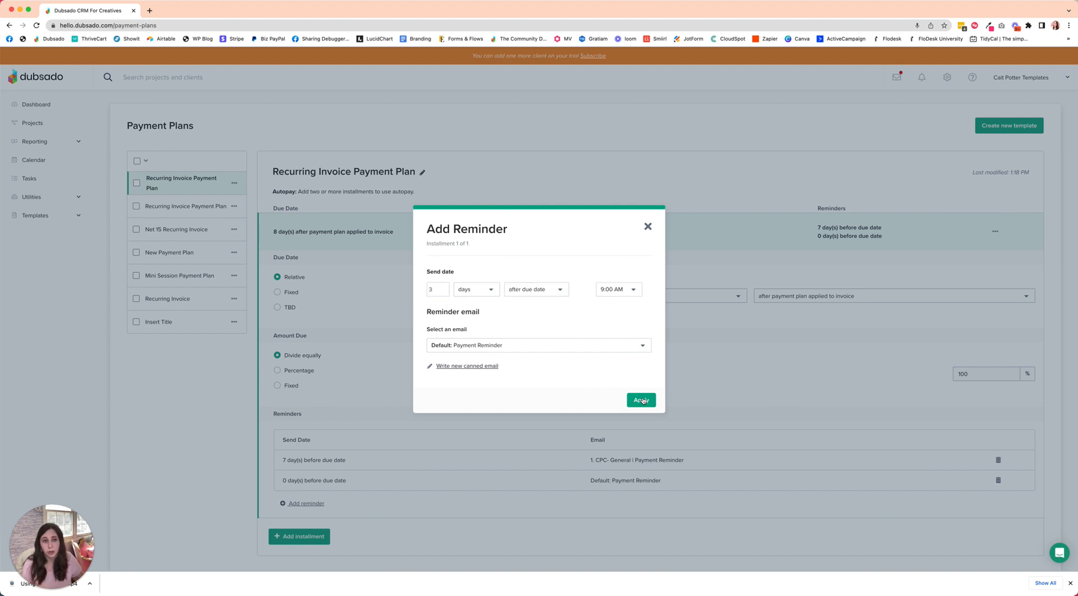
pyautogui.click(640, 401)
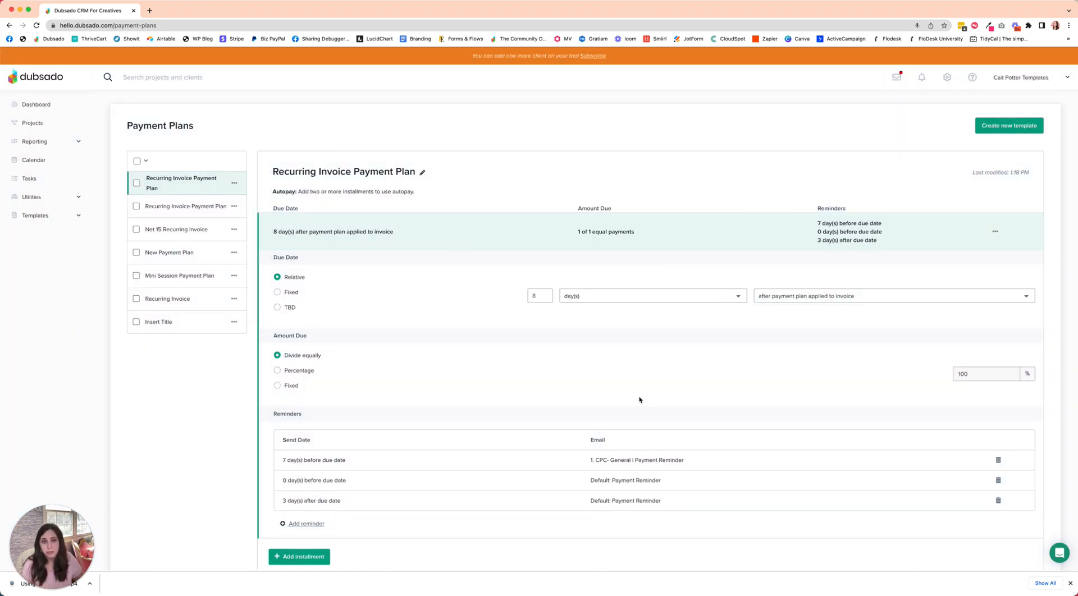
pyautogui.moveTo(633, 398)
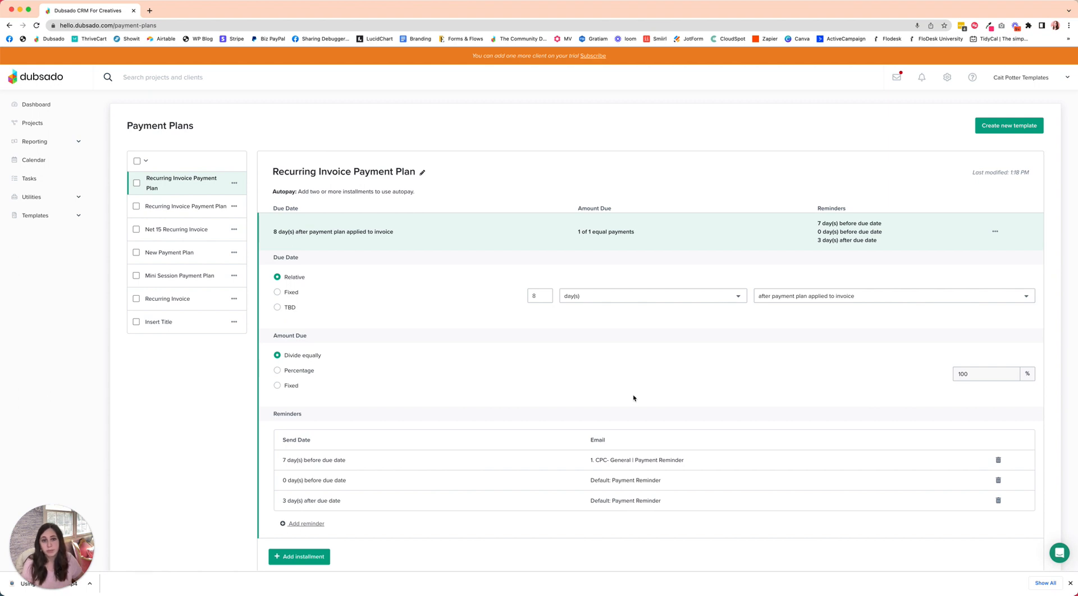
pyautogui.moveTo(510, 418)
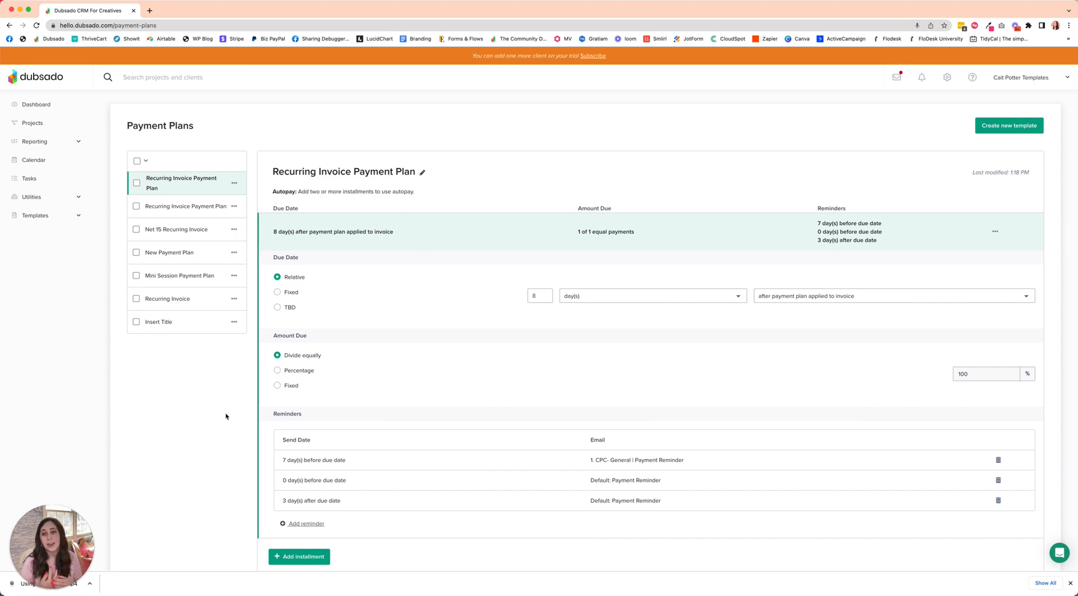
pyautogui.moveTo(396, 217)
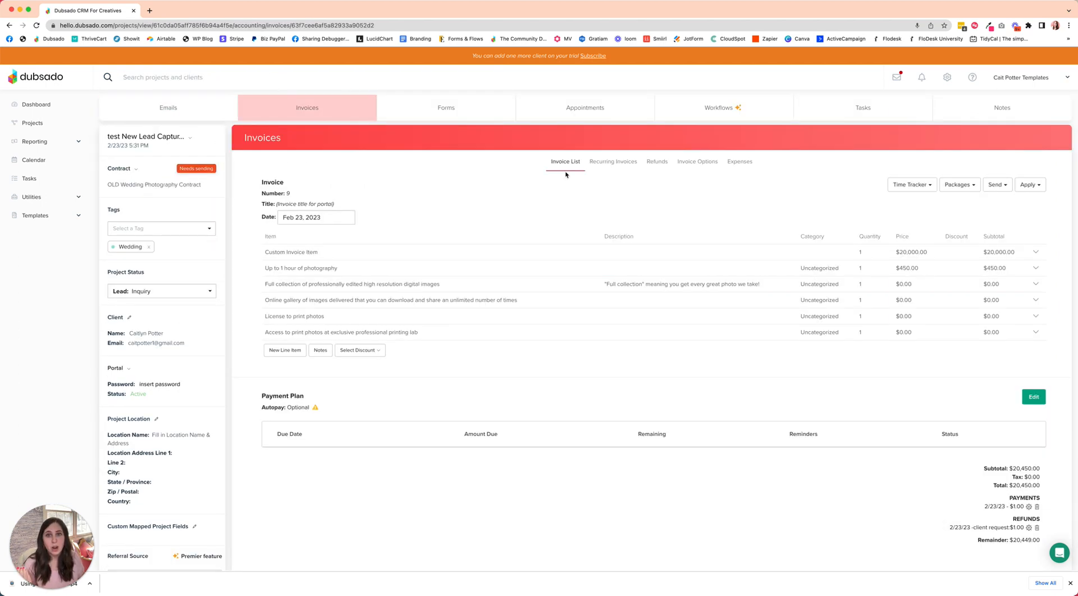
# Start a new recurring invoice from the project's Recurring Invoices list
pyautogui.click(613, 162)
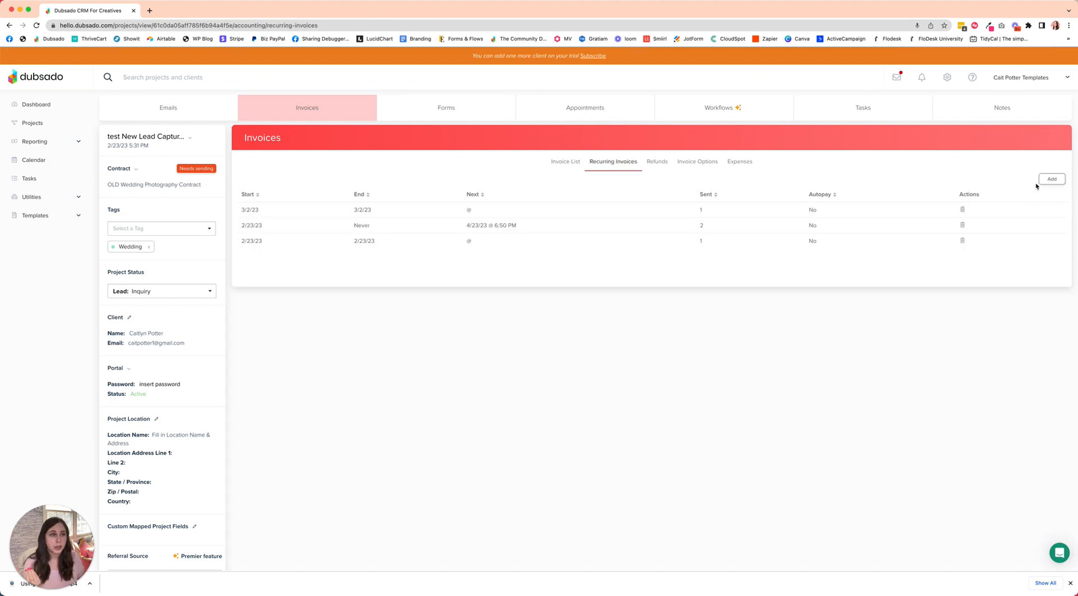
pyautogui.click(1051, 178)
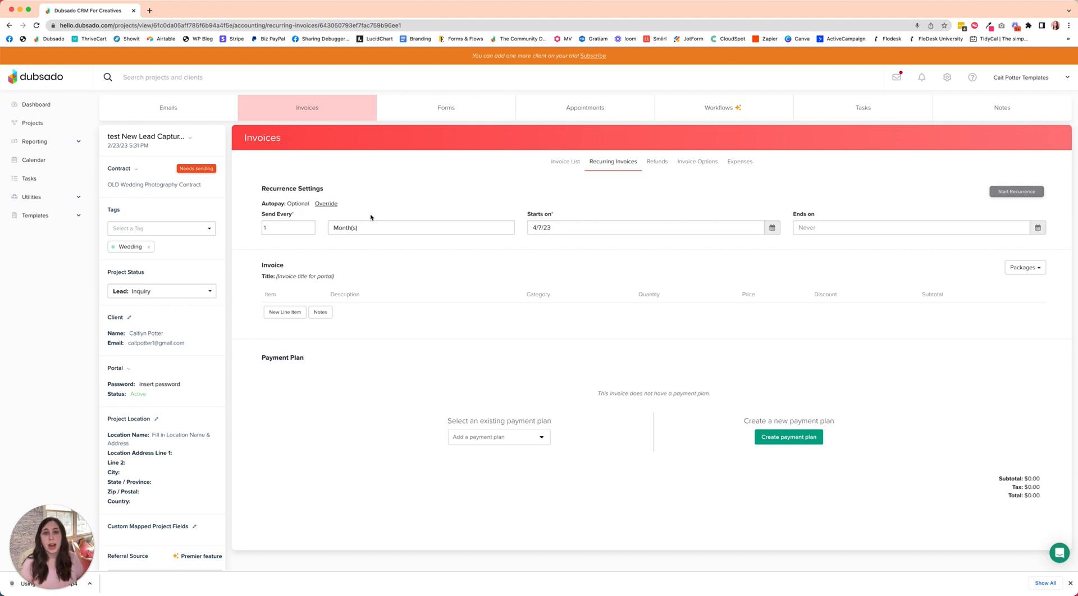
# Set the recurring invoice's Starts on date to April 22, then change it to April 14
pyautogui.click(649, 228)
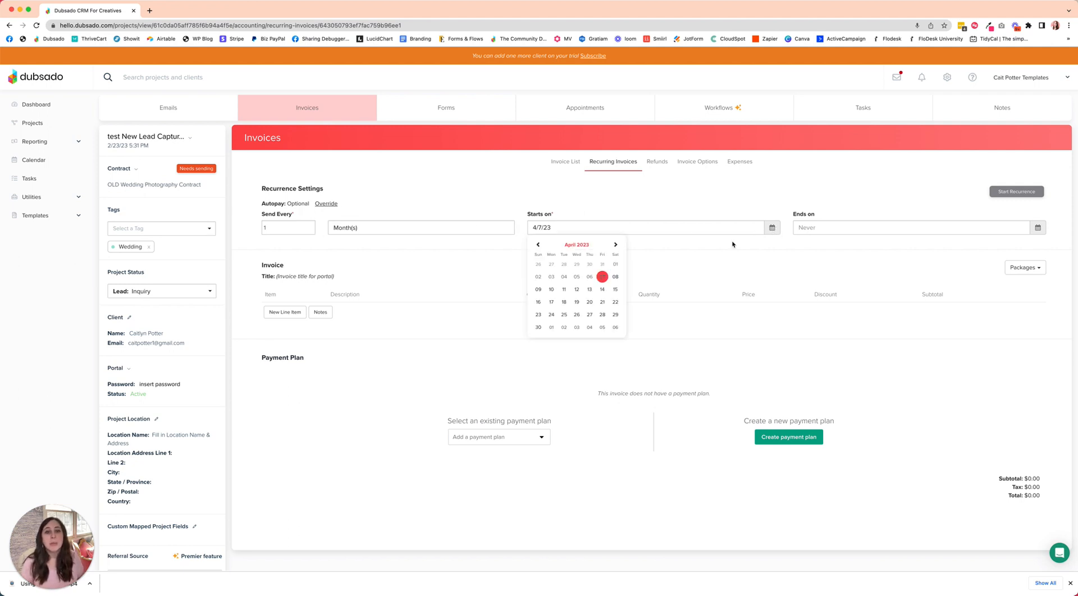
pyautogui.moveTo(616, 290)
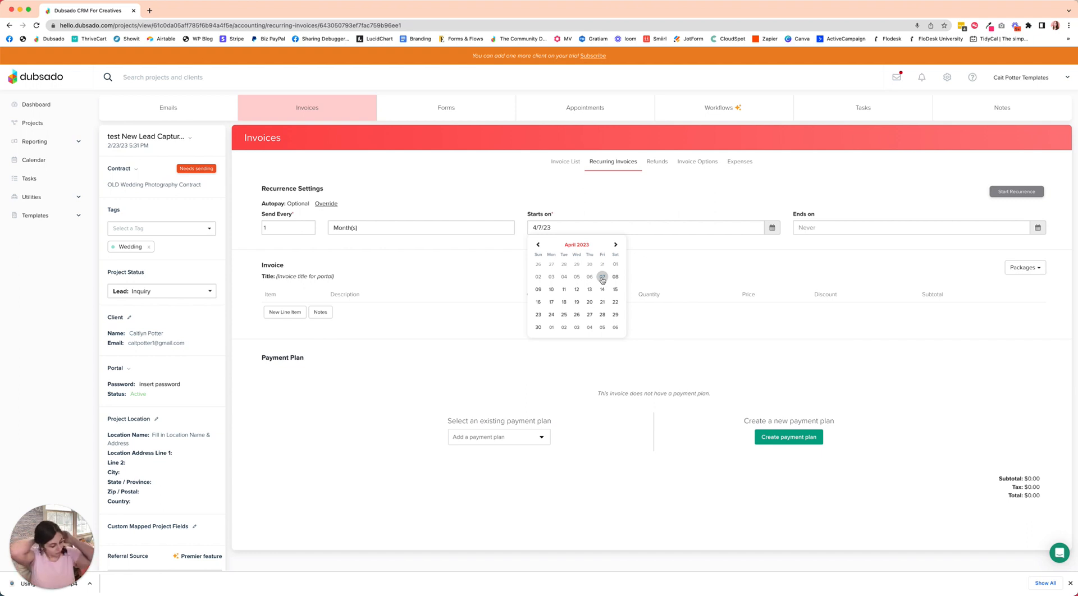
pyautogui.click(602, 278)
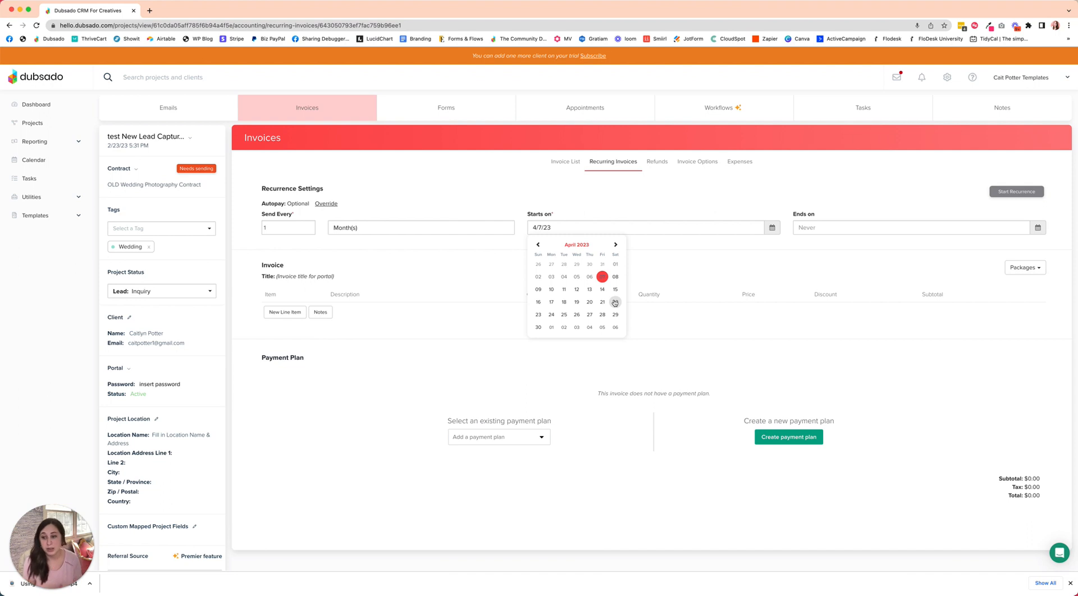
pyautogui.click(615, 302)
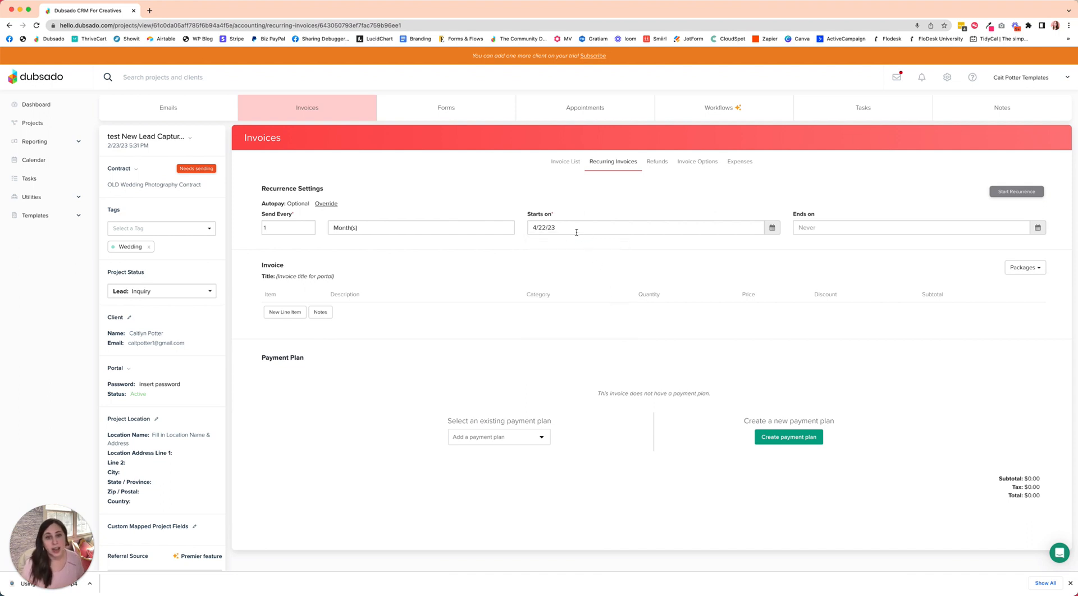
pyautogui.click(647, 228)
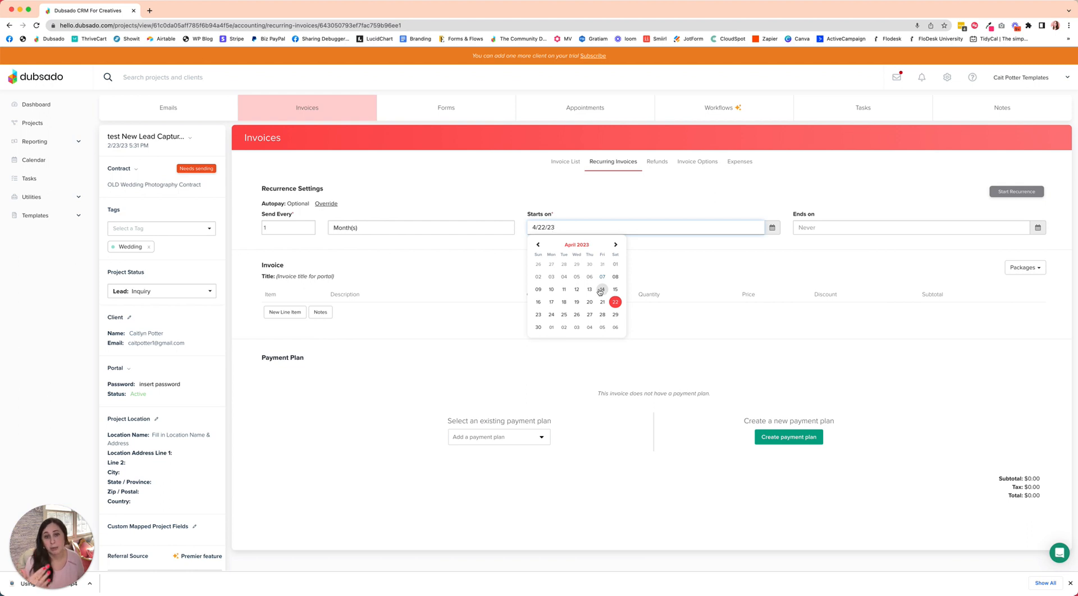
pyautogui.click(600, 289)
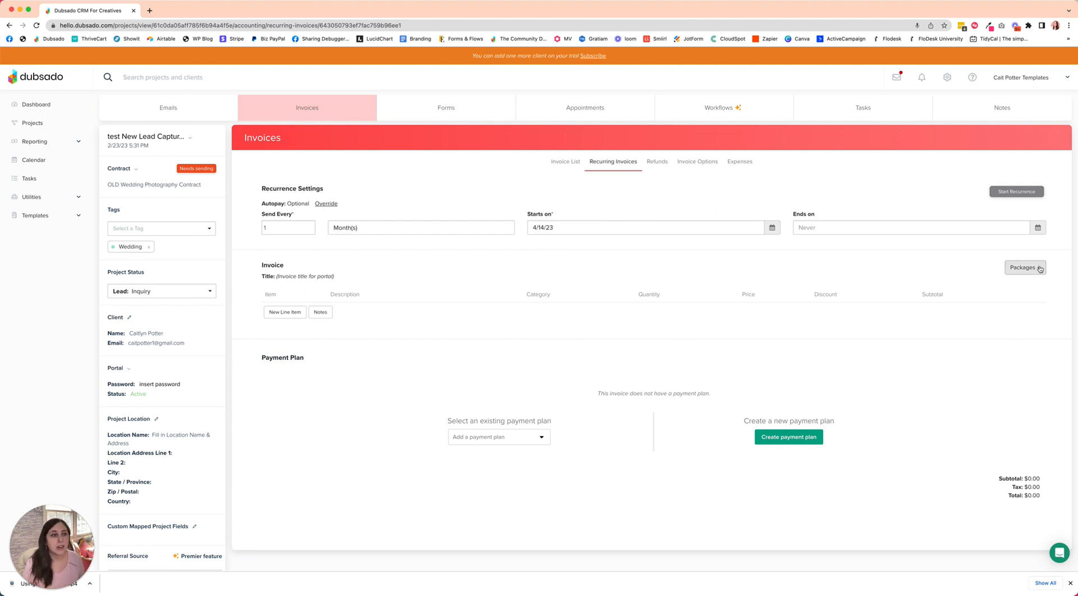
# Add the sessions package totaling $1,200 and attach the Recurring Invoice Payment Plan
pyautogui.click(1024, 268)
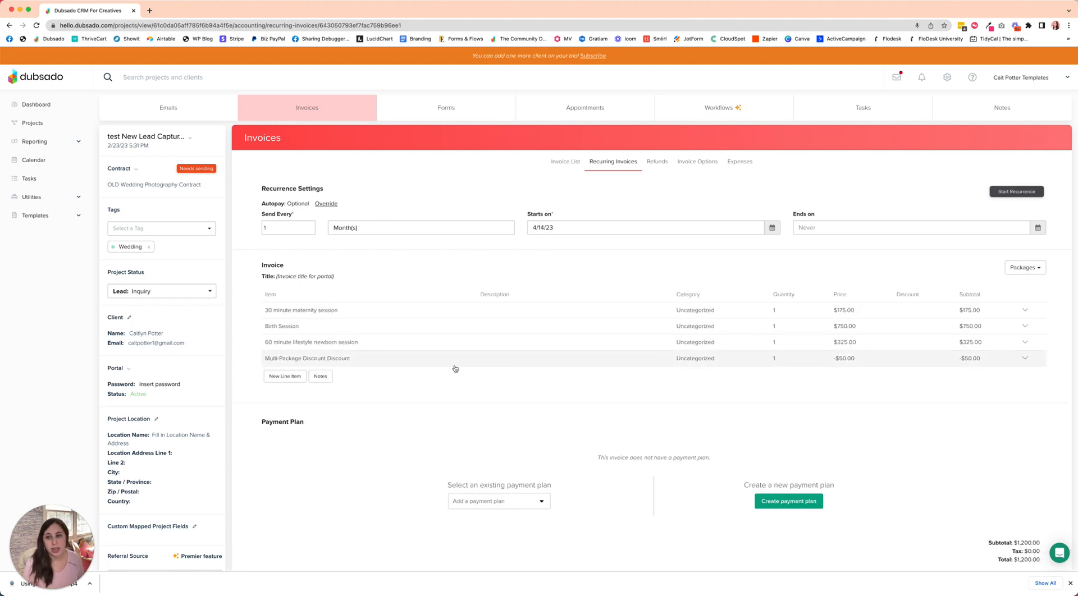
pyautogui.click(498, 502)
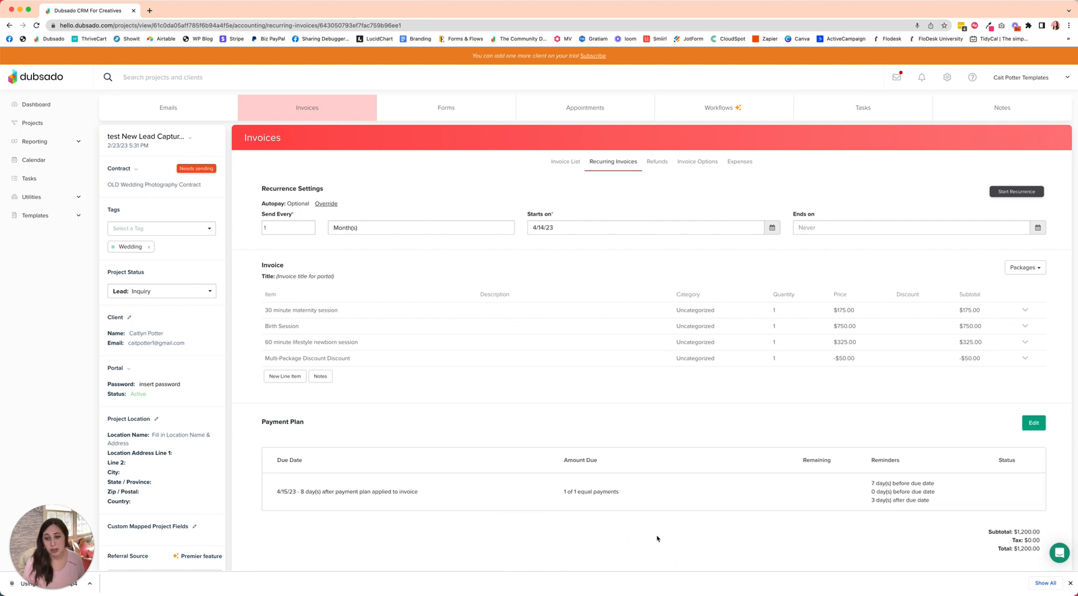
pyautogui.scroll(-3)
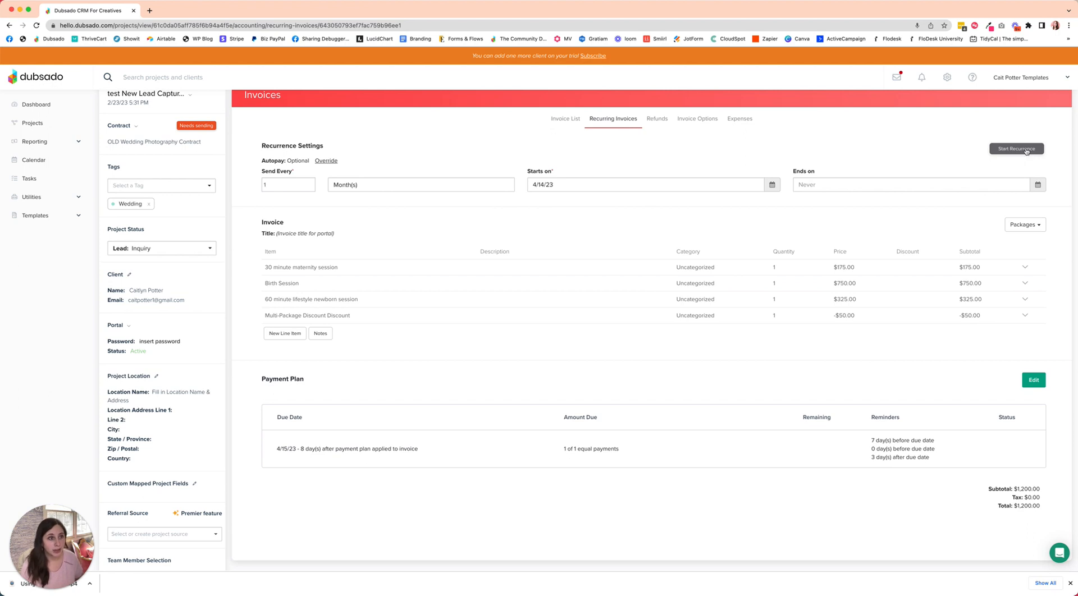
# Start the monthly recurrence running from 4/14/23 with no end date
pyautogui.click(1020, 149)
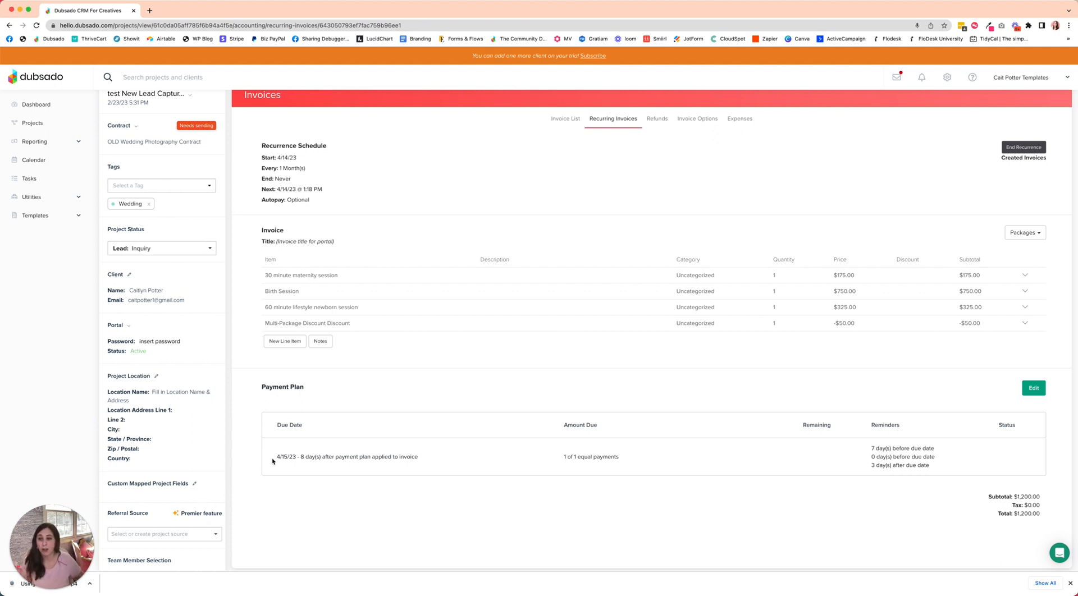
pyautogui.moveTo(291, 447)
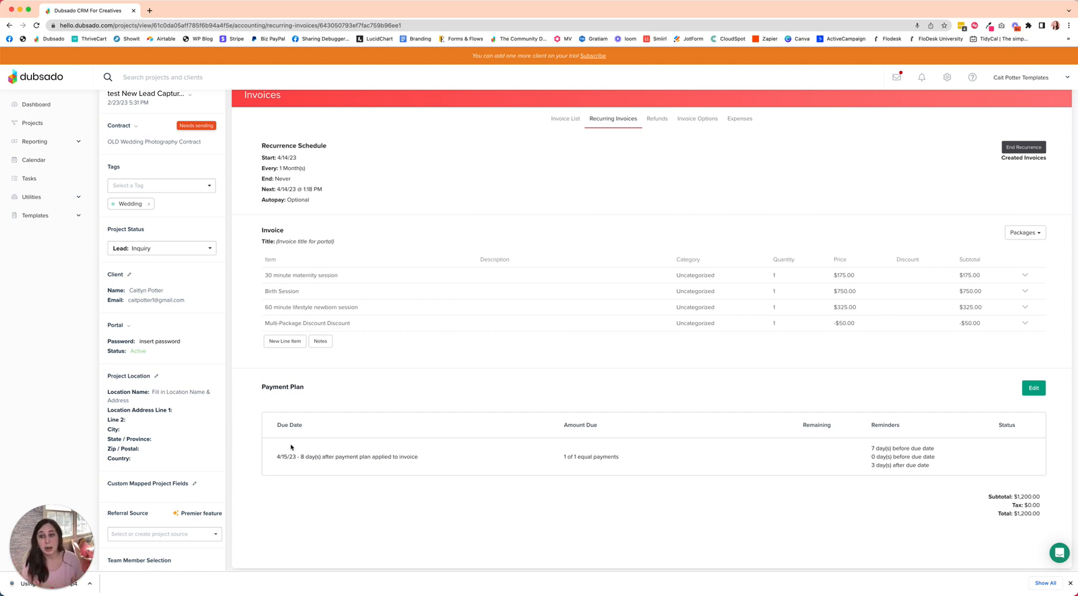
pyautogui.moveTo(292, 460)
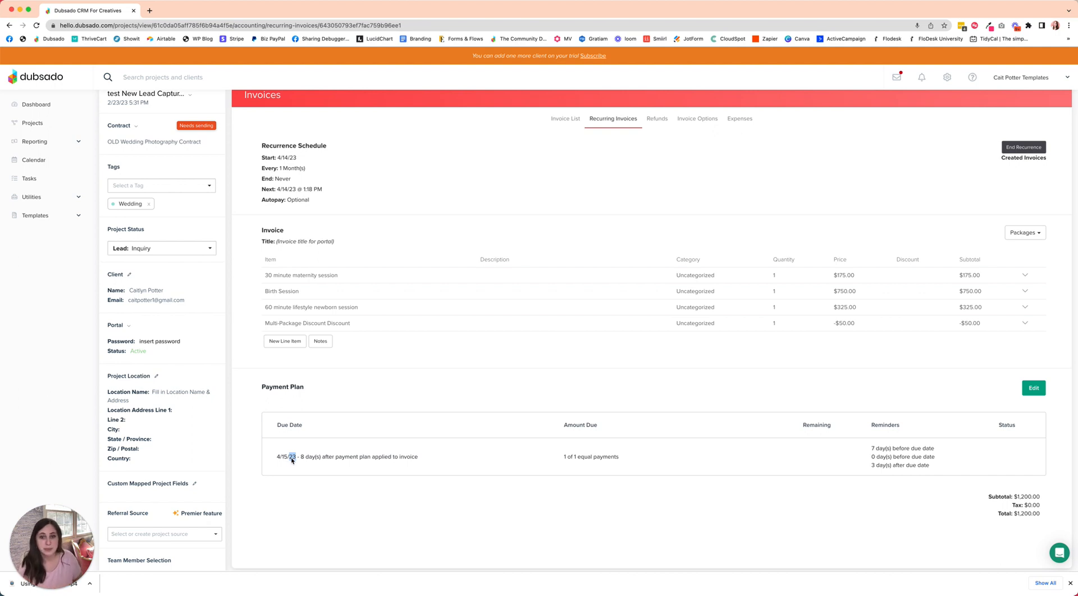
pyautogui.moveTo(986, 405)
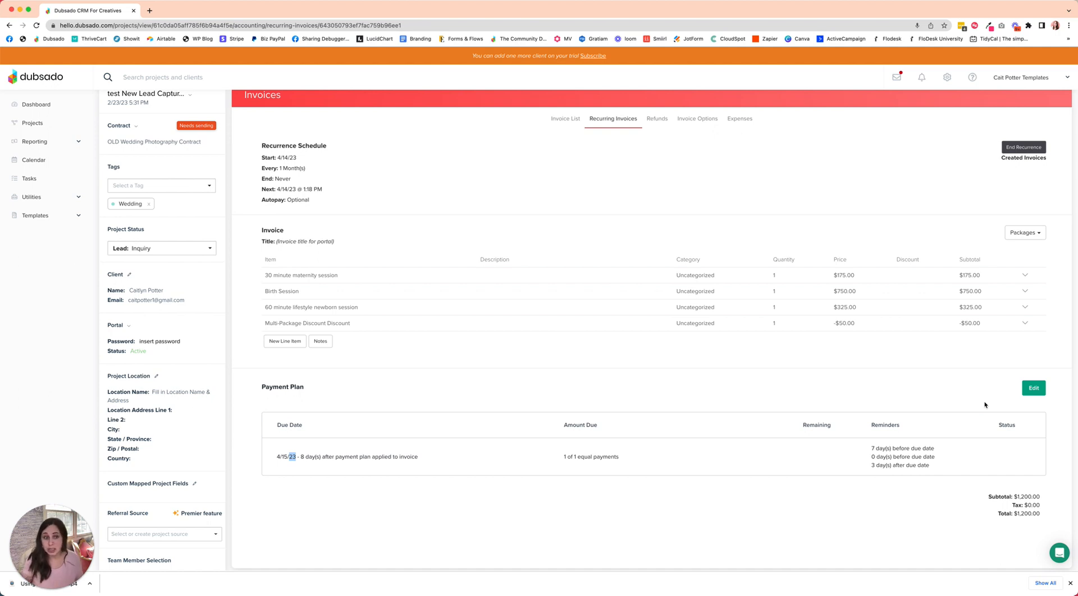
# Edit the invoice's payment plan so the $1,200 installment is due on fixed date 4/22/23 and save
pyautogui.click(1034, 387)
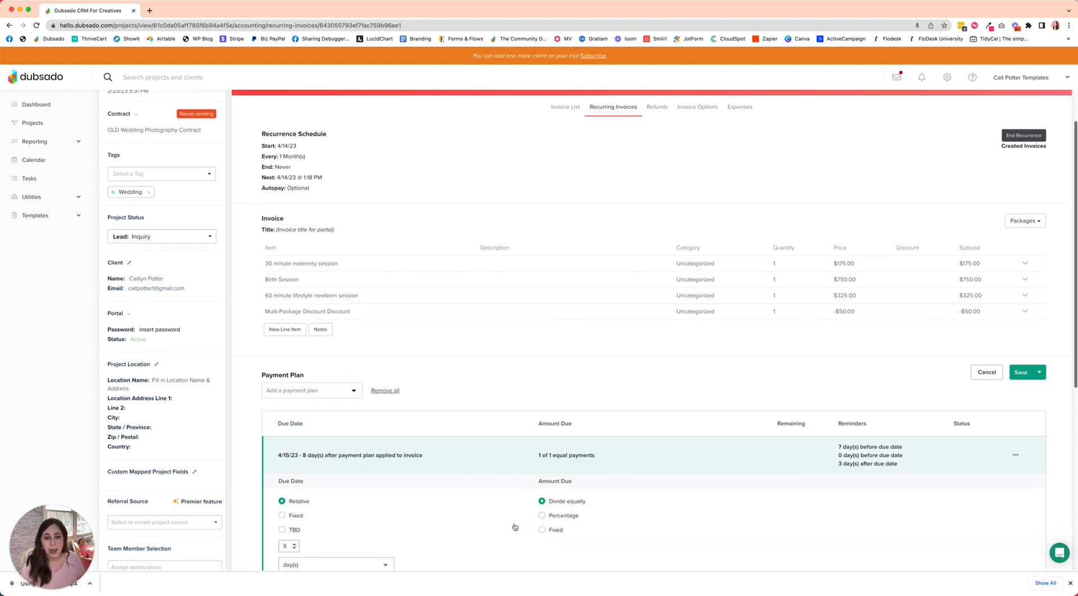
pyautogui.scroll(-3)
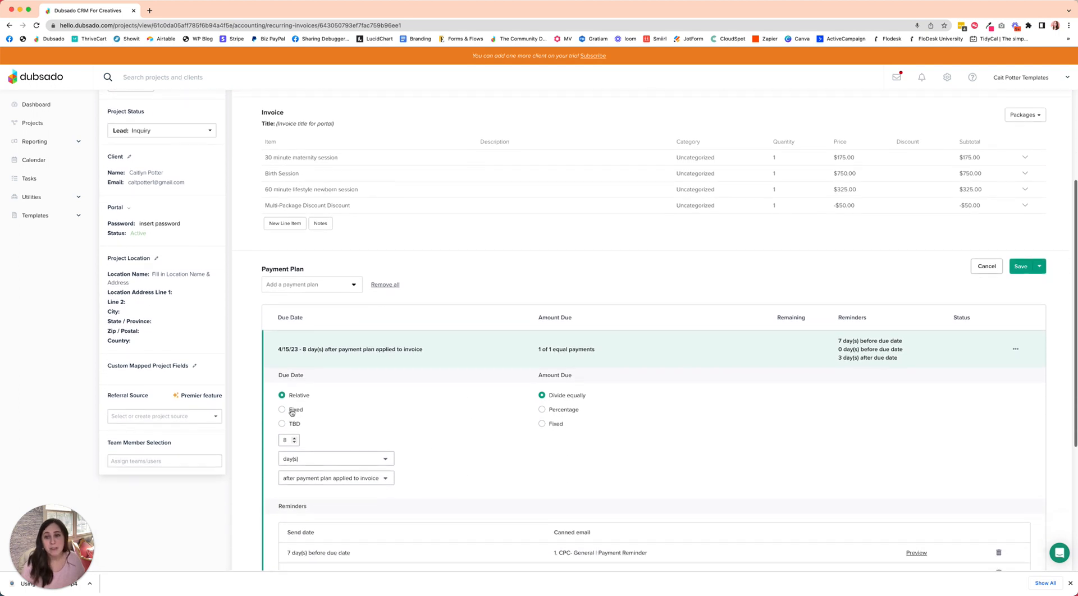
pyautogui.click(282, 410)
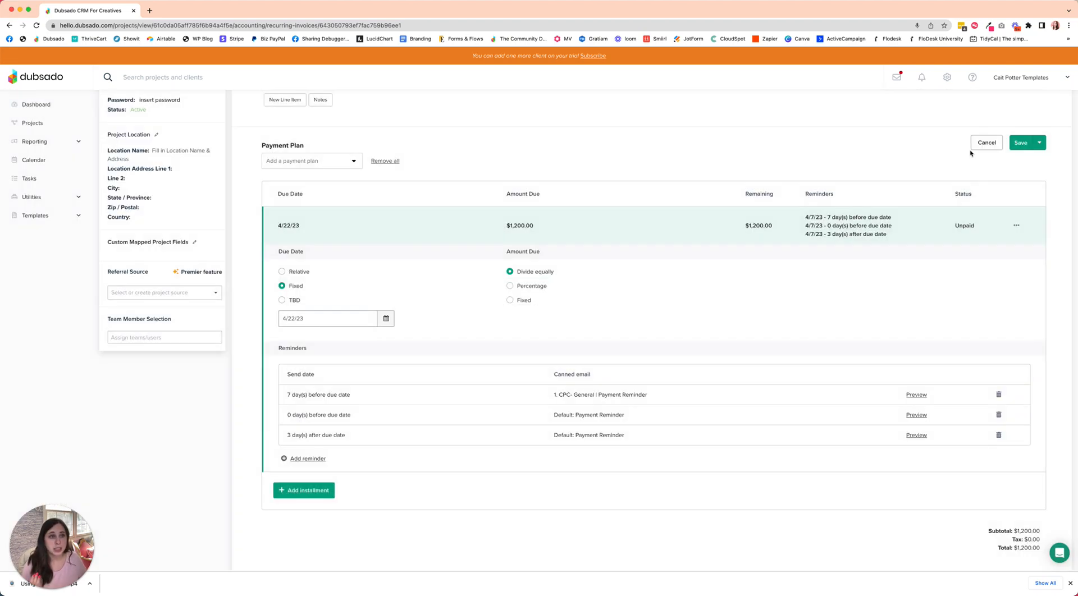
pyautogui.click(1022, 142)
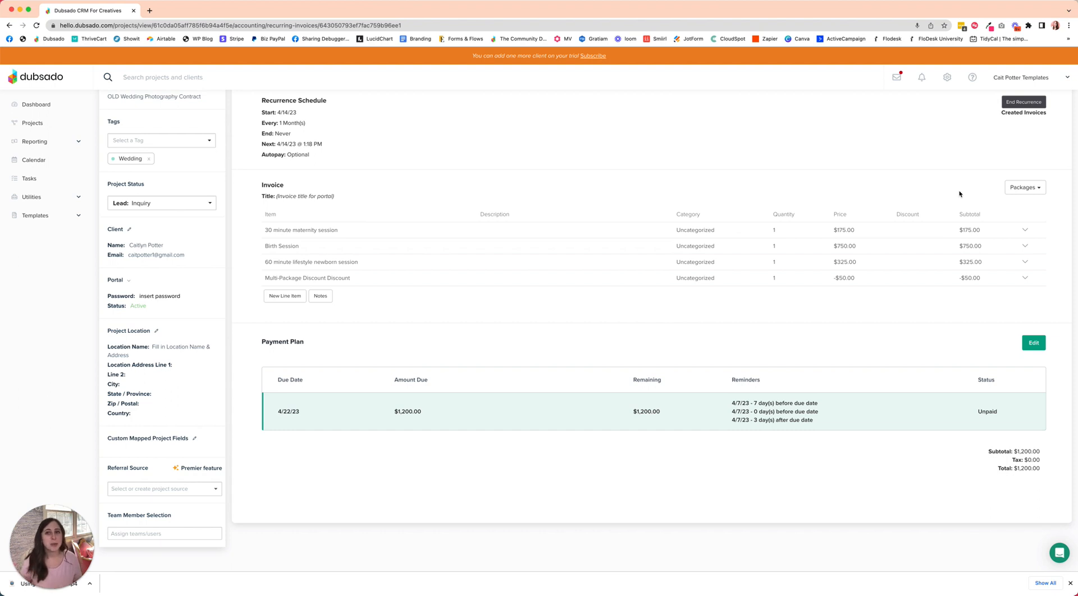
pyautogui.moveTo(961, 20)
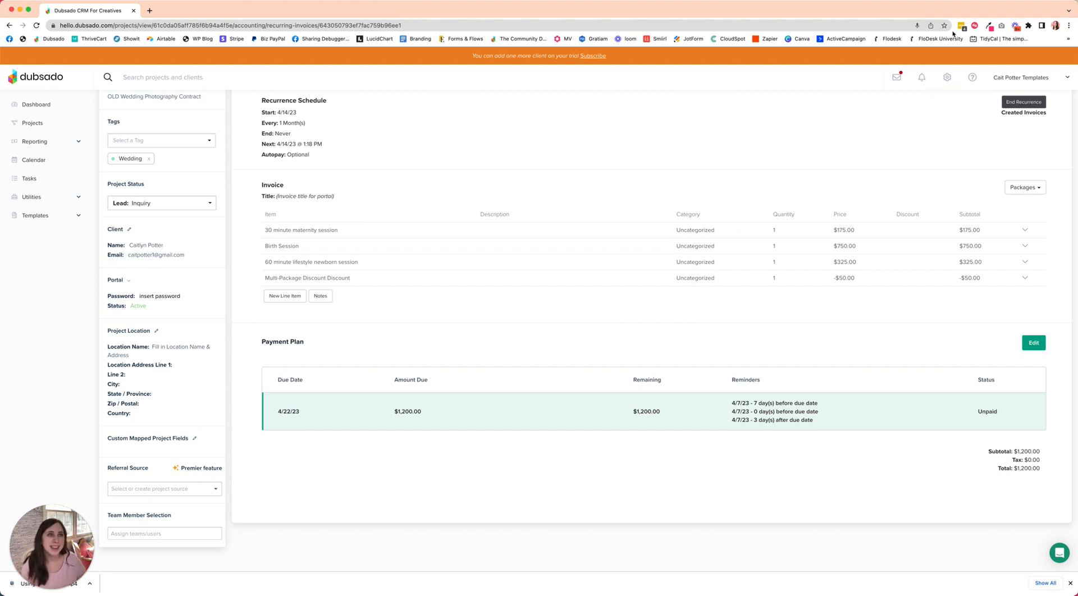